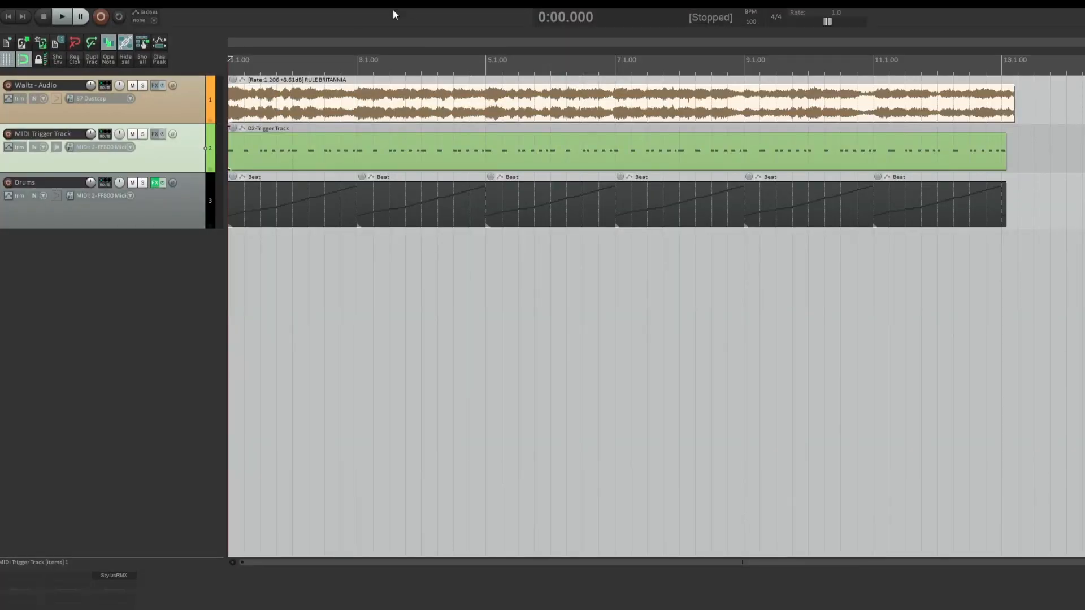
- Load VST3: MIDIGator (Sonatura) onto the Waltz - Audio track from the FX browser
click(155, 84)
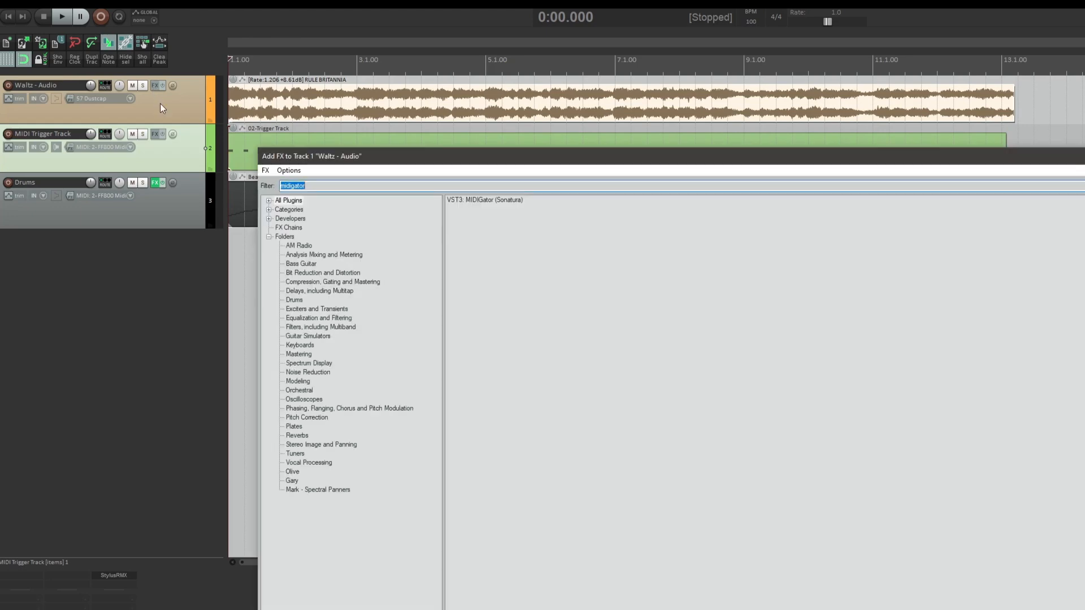
double_click(485, 199)
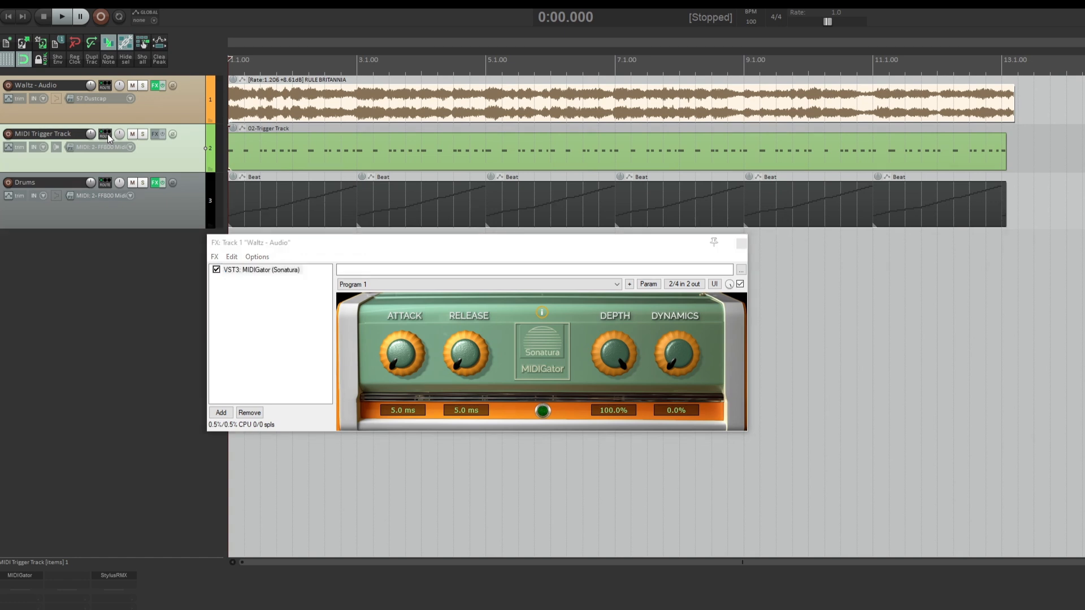
- Add a send from MIDI Trigger Track to Waltz - Audio with Audio channels set to None
click(105, 134)
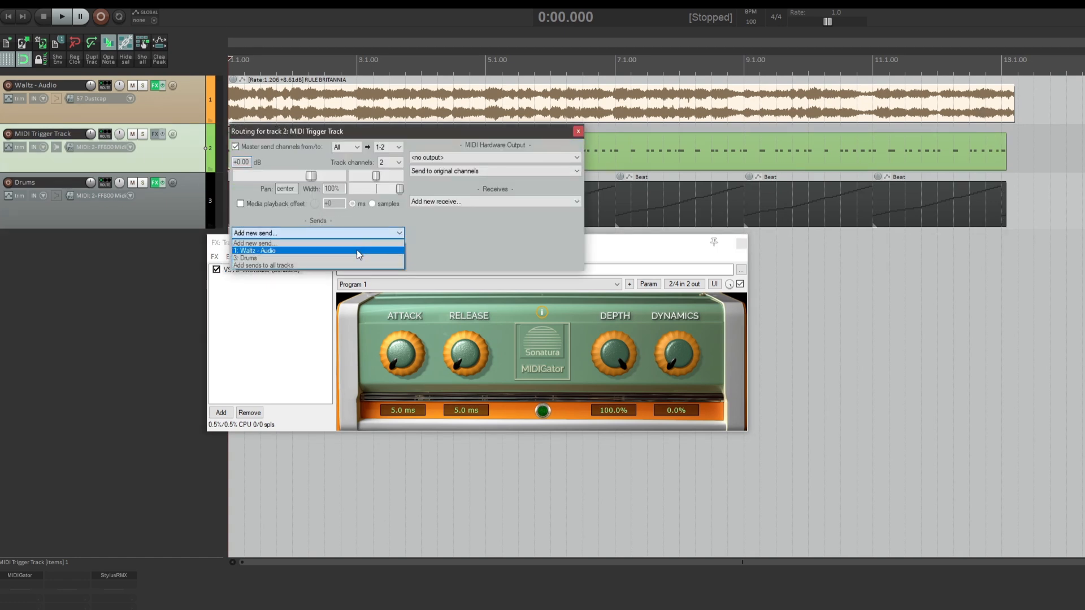
click(256, 250)
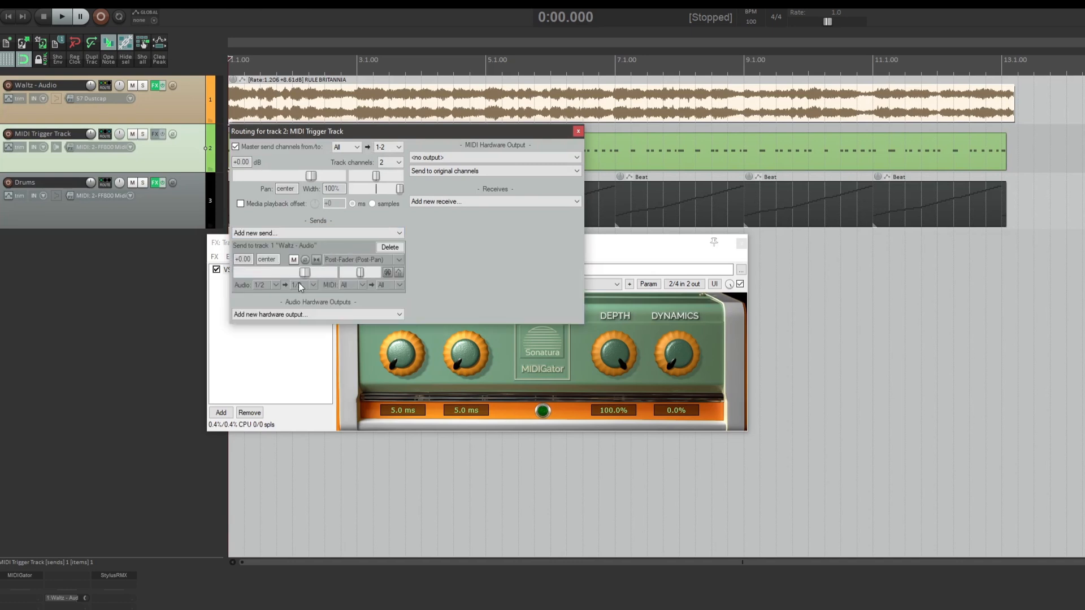
click(265, 285)
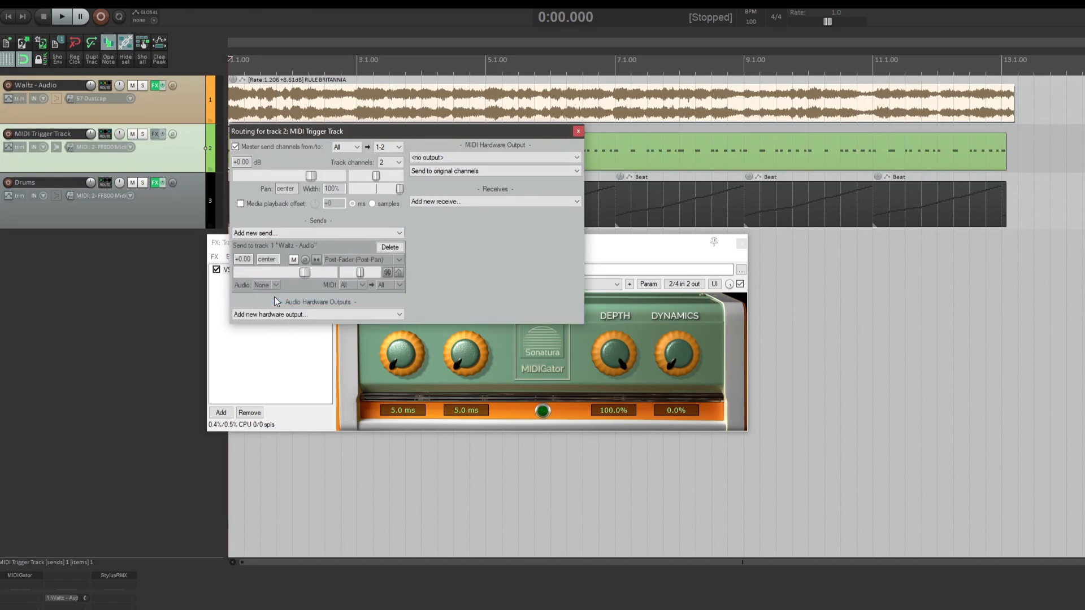
click(578, 131)
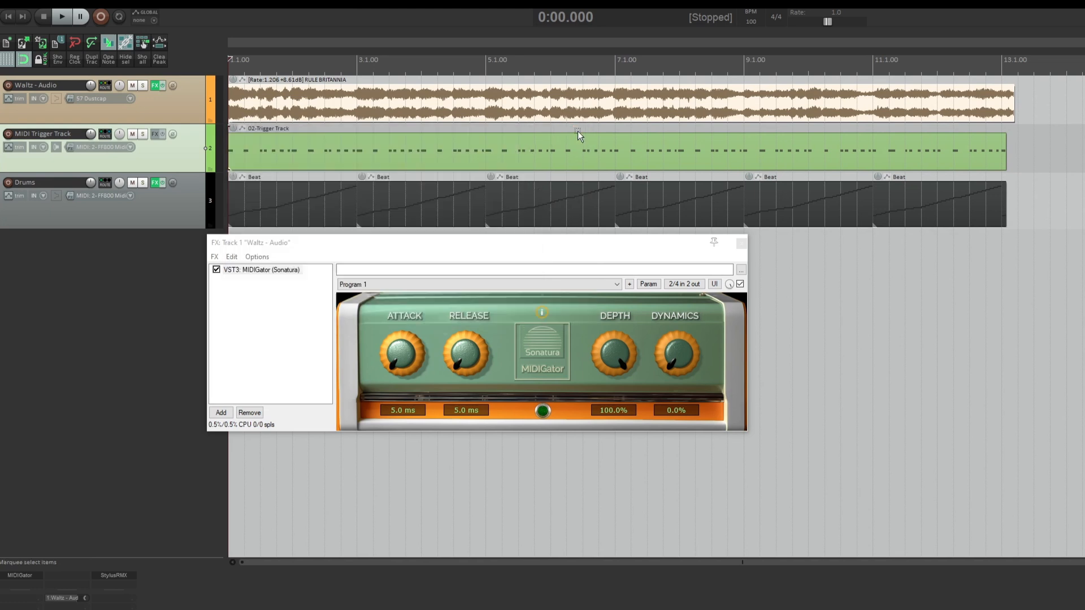
mouse_move(570, 140)
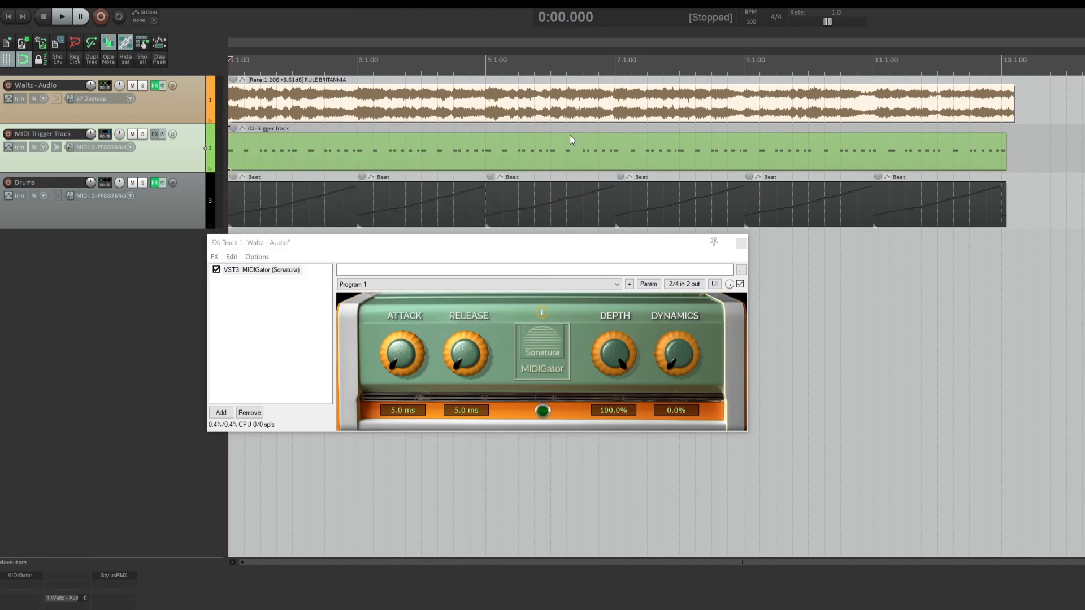
click(61, 16)
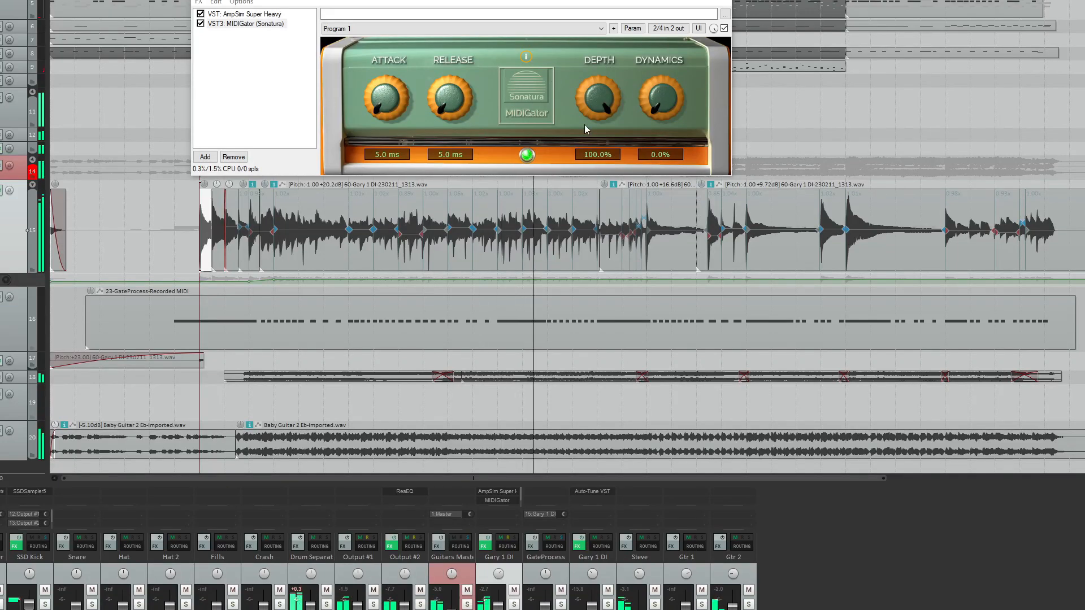
mouse_move(629, 113)
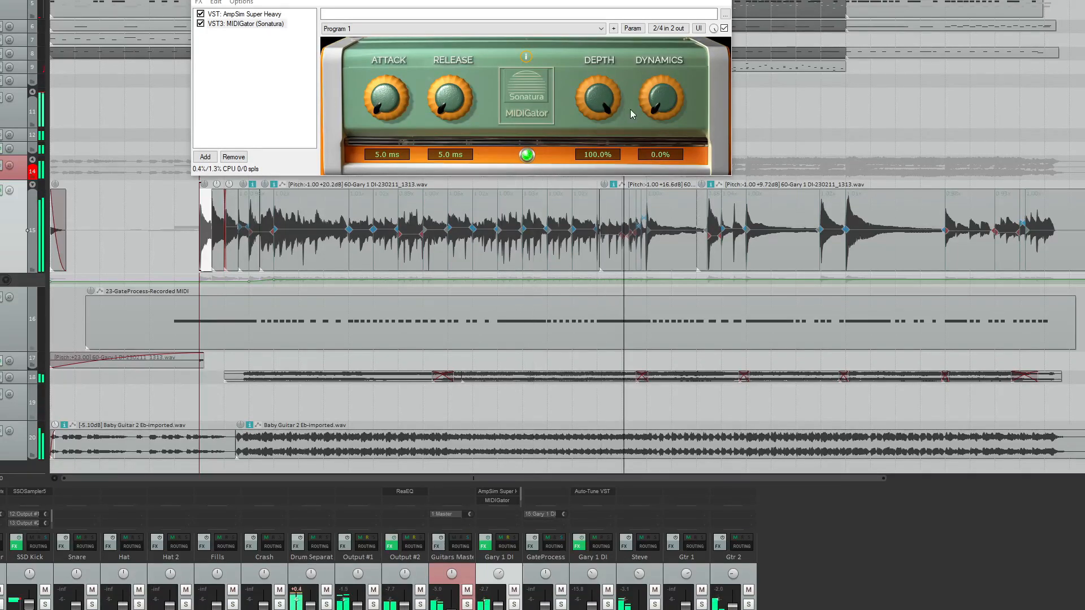